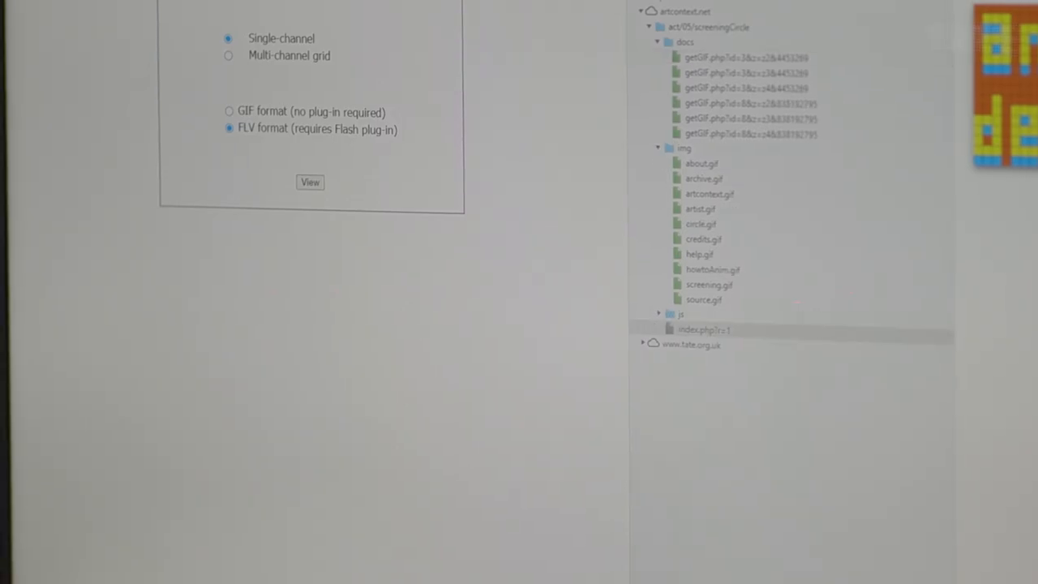
# - Load Screening Circle with the chosen viewing options, showing the coloured grid and central pixel animation
pyautogui.click(310, 181)
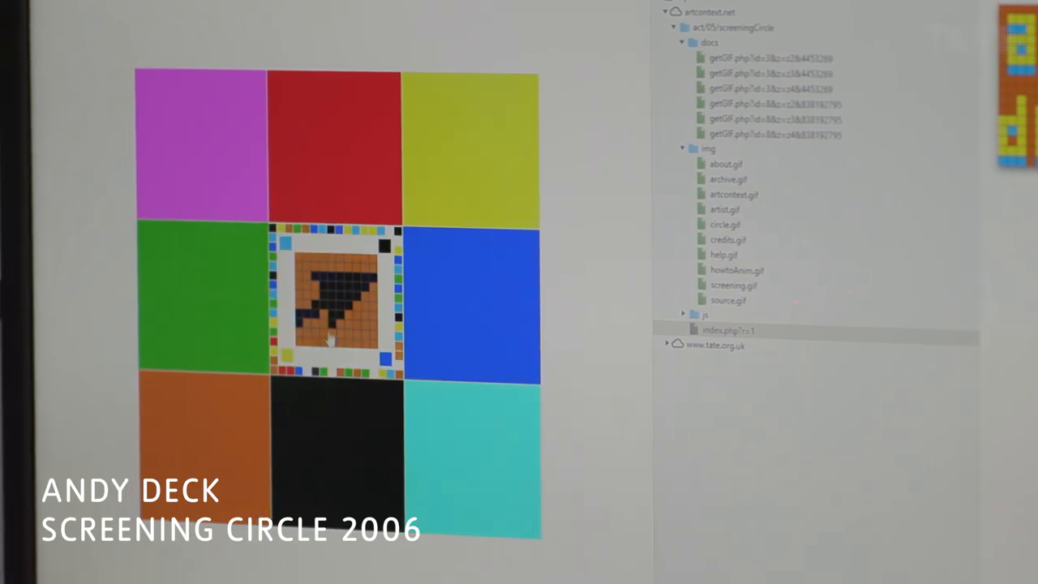